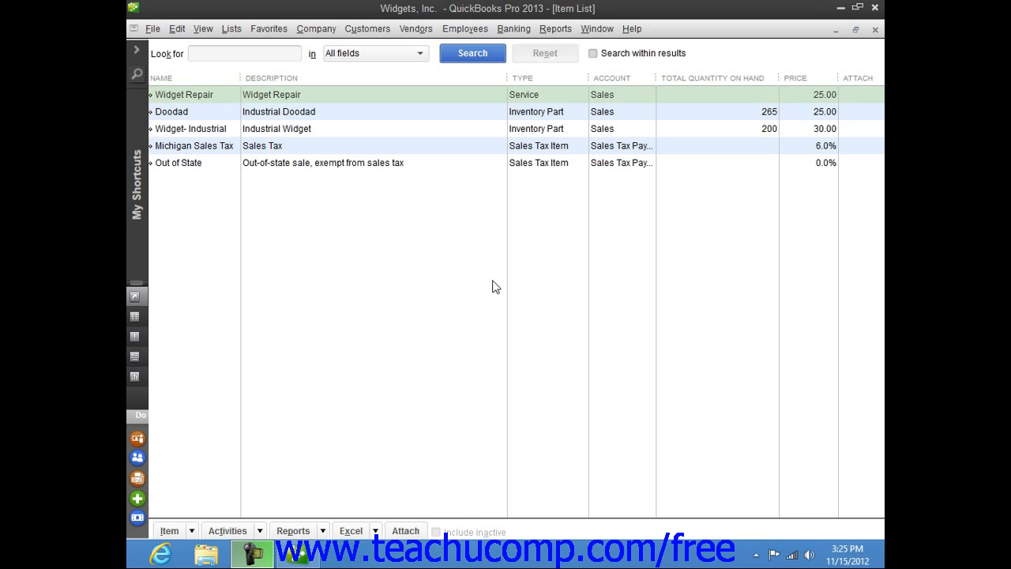
{"action": "mouse_move", "coordinate": [541, 316]}
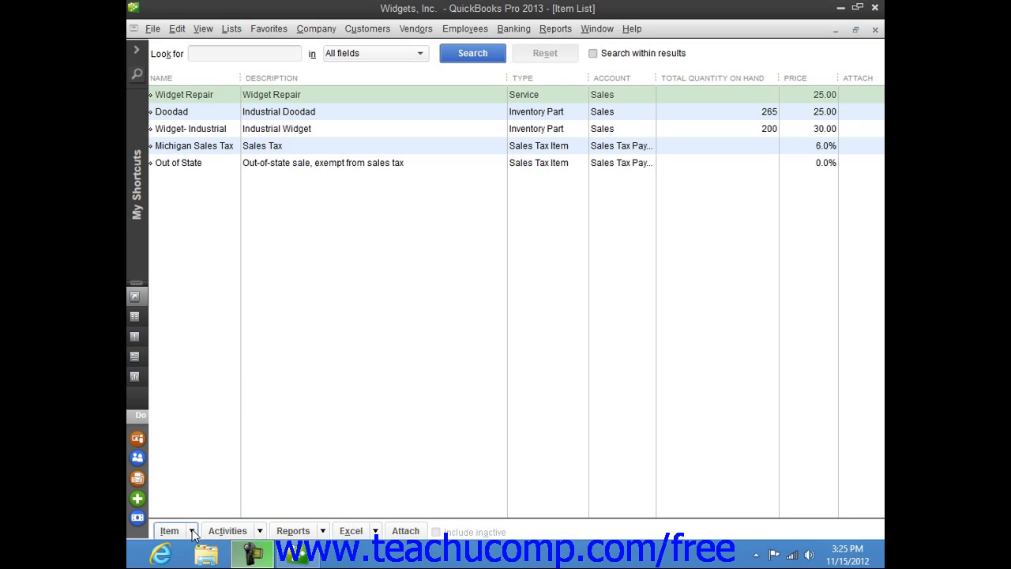
Step: Begin a new item from the Item List's Item menu
{"action": "left_click", "coordinate": [171, 531]}
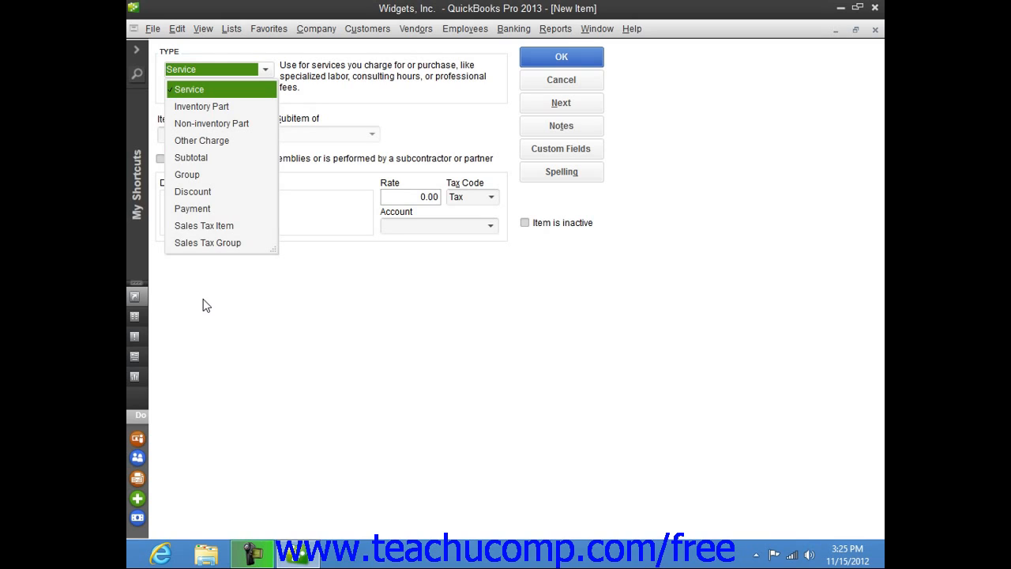
{"action": "mouse_move", "coordinate": [205, 128]}
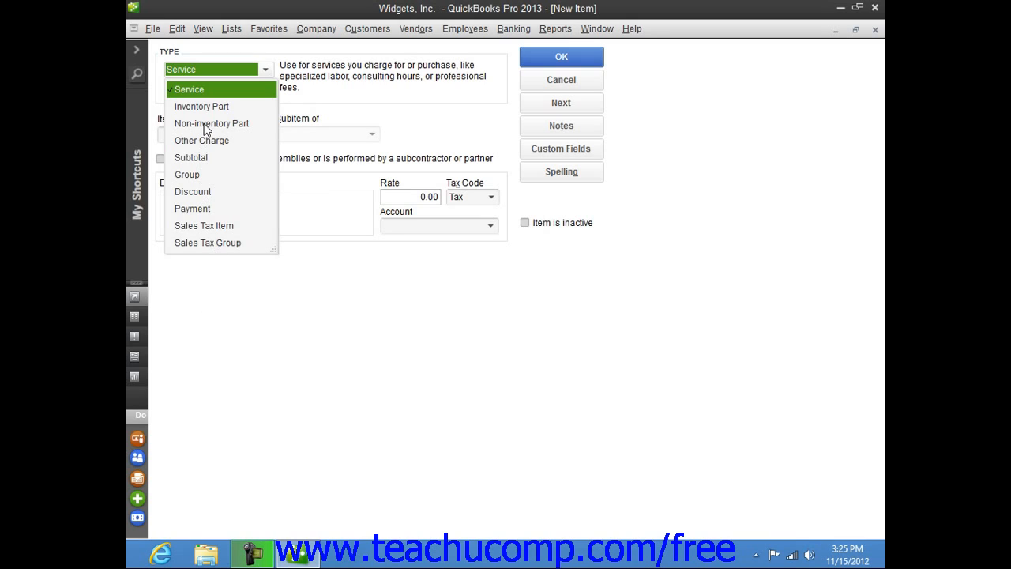
Step: Set the item type to Non-inventory Part and move to the Item Name/Number field
{"action": "left_click", "coordinate": [211, 124]}
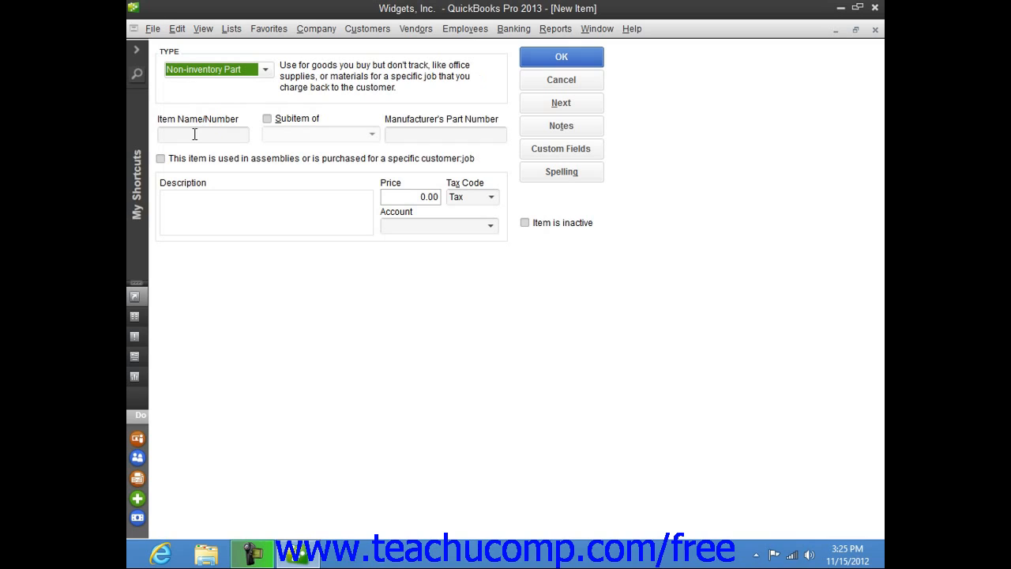
{"action": "left_click", "coordinate": [202, 135]}
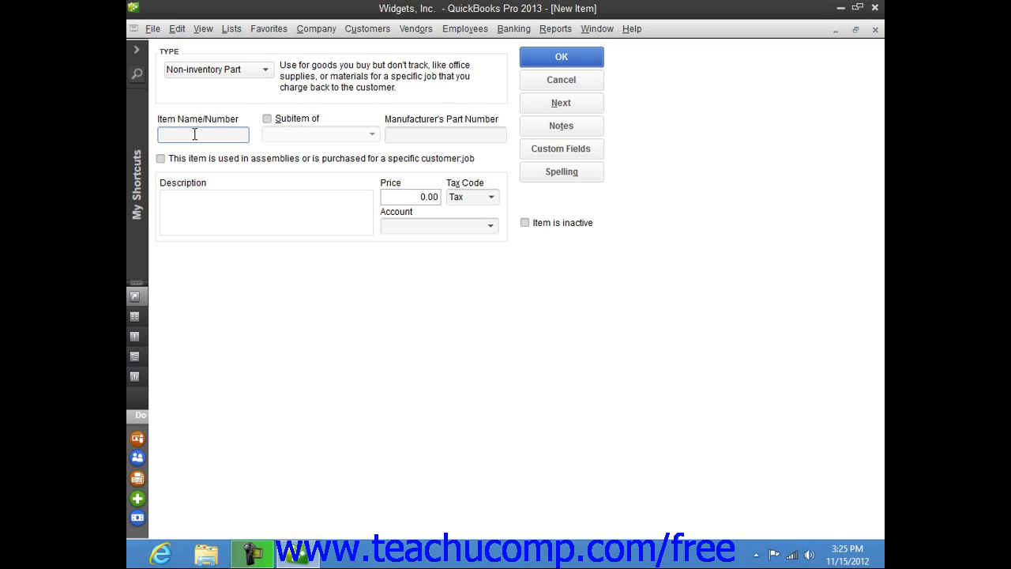
Step: Enter 'Gadget' as the item name
{"action": "type", "text": "Gad"}
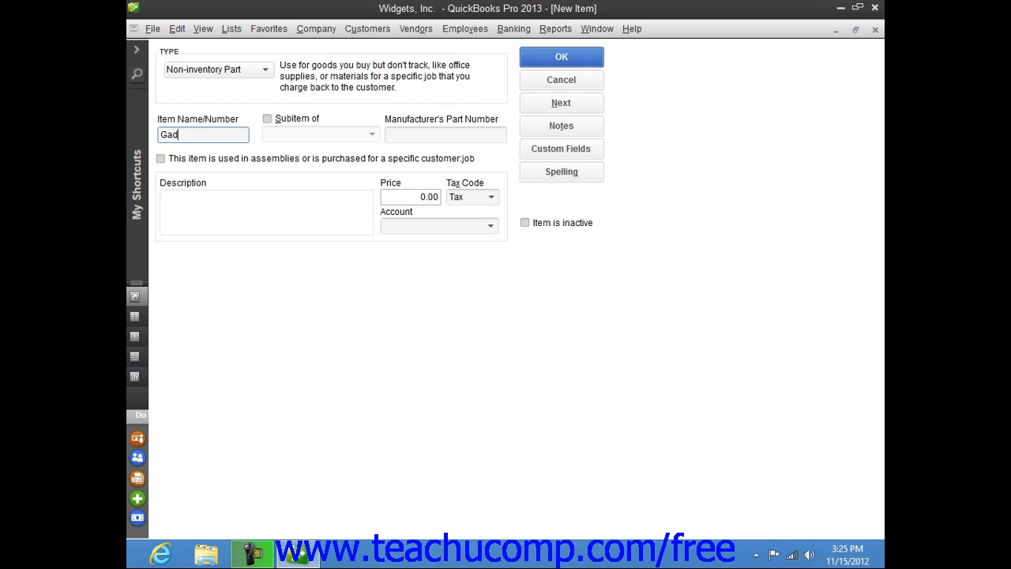
{"action": "type", "text": "get"}
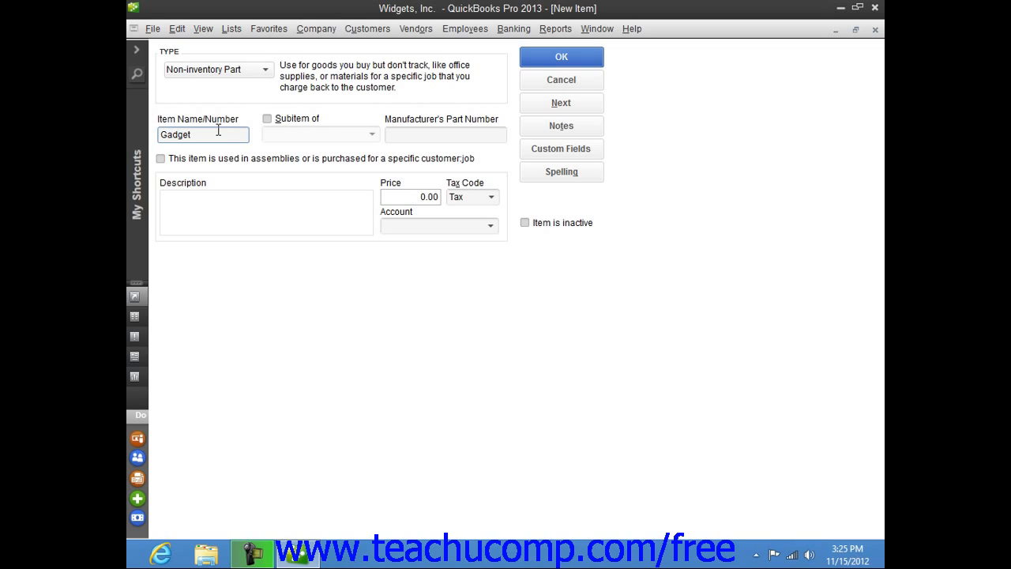
{"action": "mouse_move", "coordinate": [328, 133]}
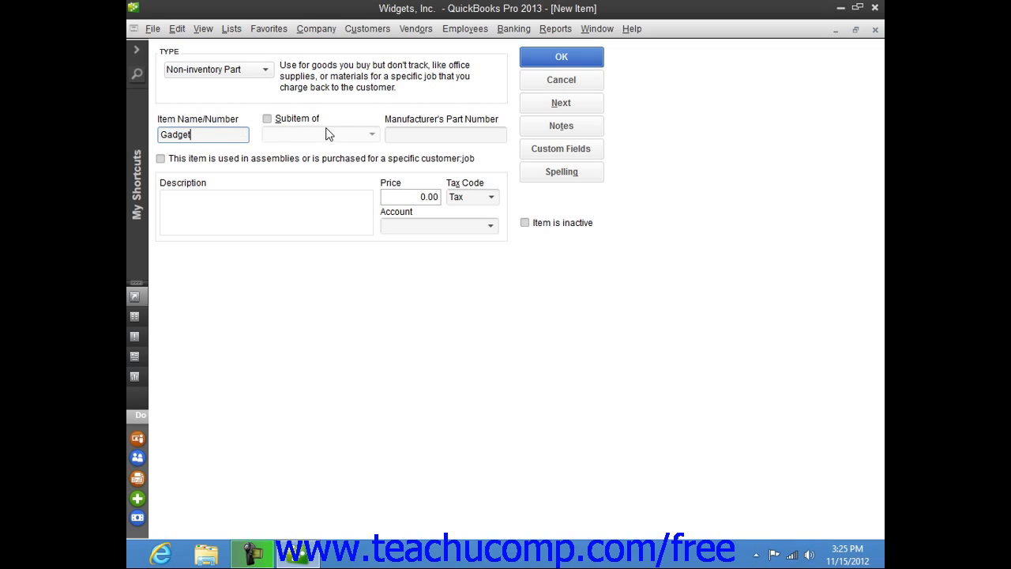
{"action": "mouse_move", "coordinate": [335, 124]}
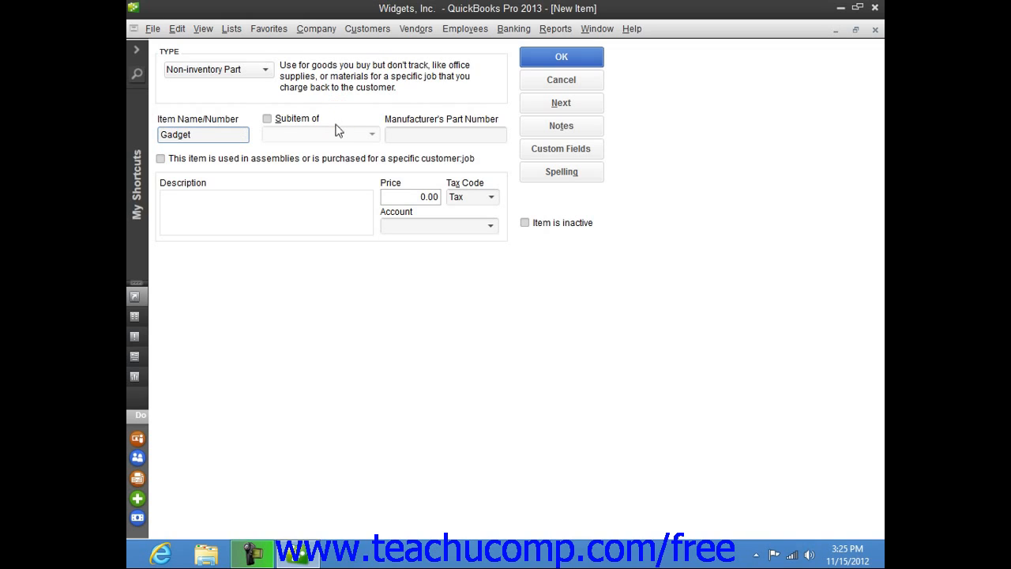
{"action": "mouse_move", "coordinate": [330, 142]}
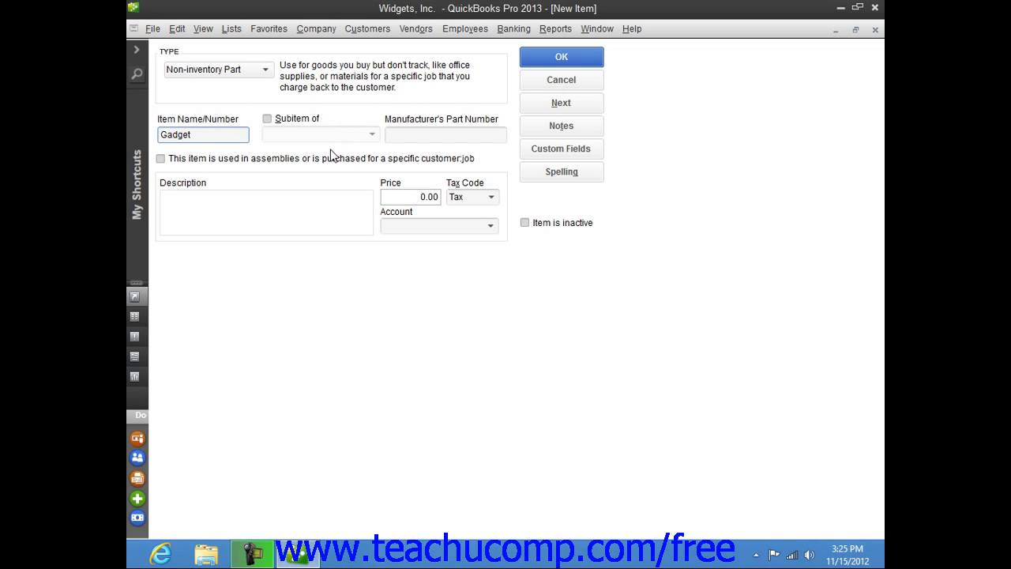
{"action": "left_click", "coordinate": [445, 135]}
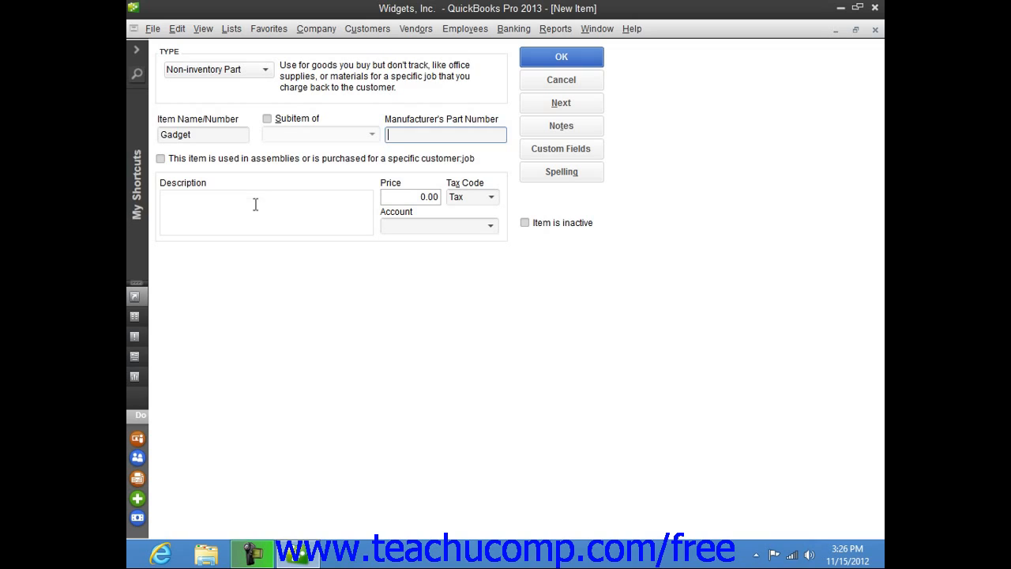
Step: Enter description 'Gadget', price 50, and assign the Sales account
{"action": "left_click", "coordinate": [266, 209]}
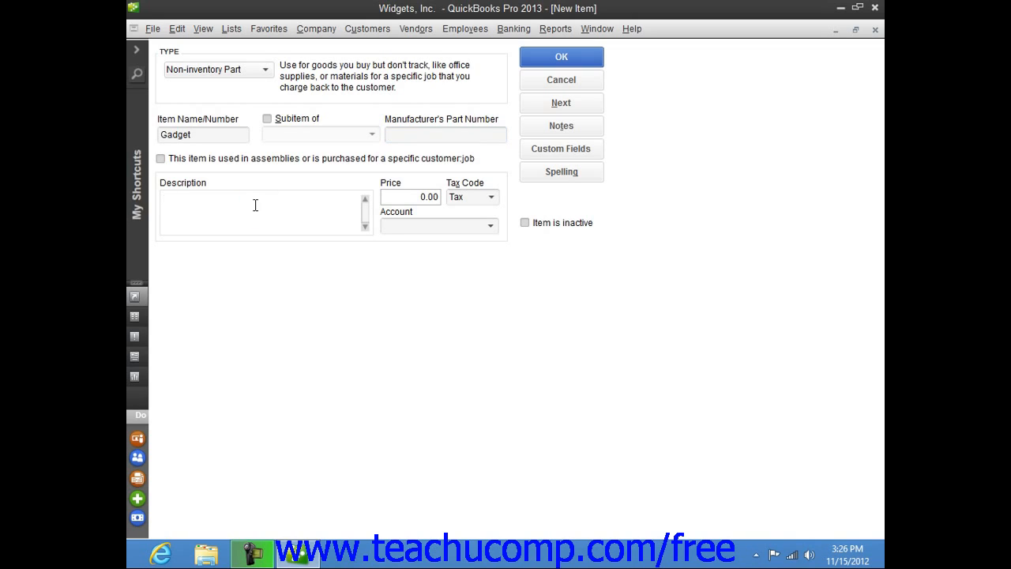
{"action": "type", "text": "G"}
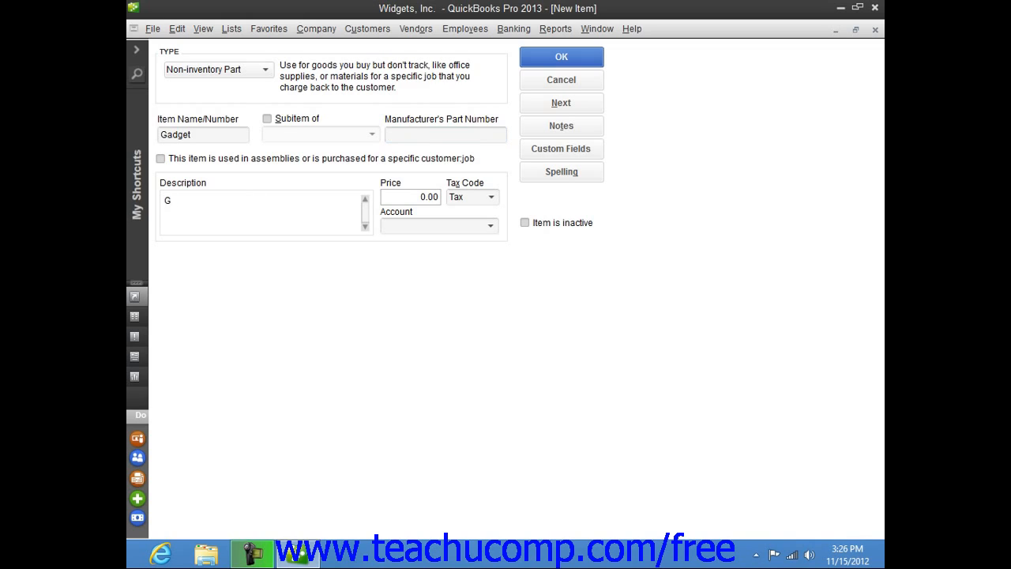
{"action": "type", "text": "adget"}
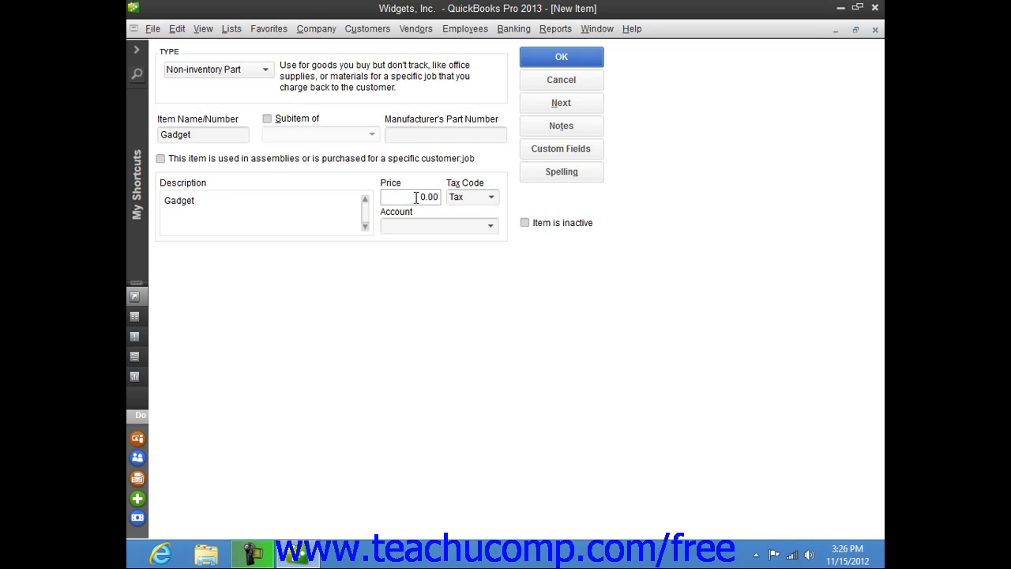
{"action": "left_click", "coordinate": [411, 196]}
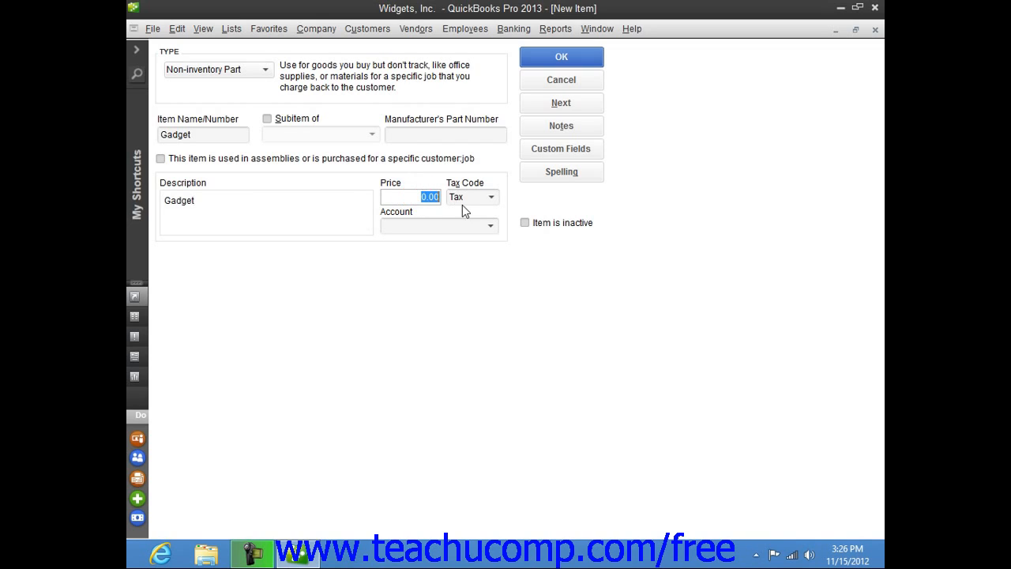
{"action": "mouse_move", "coordinate": [468, 211]}
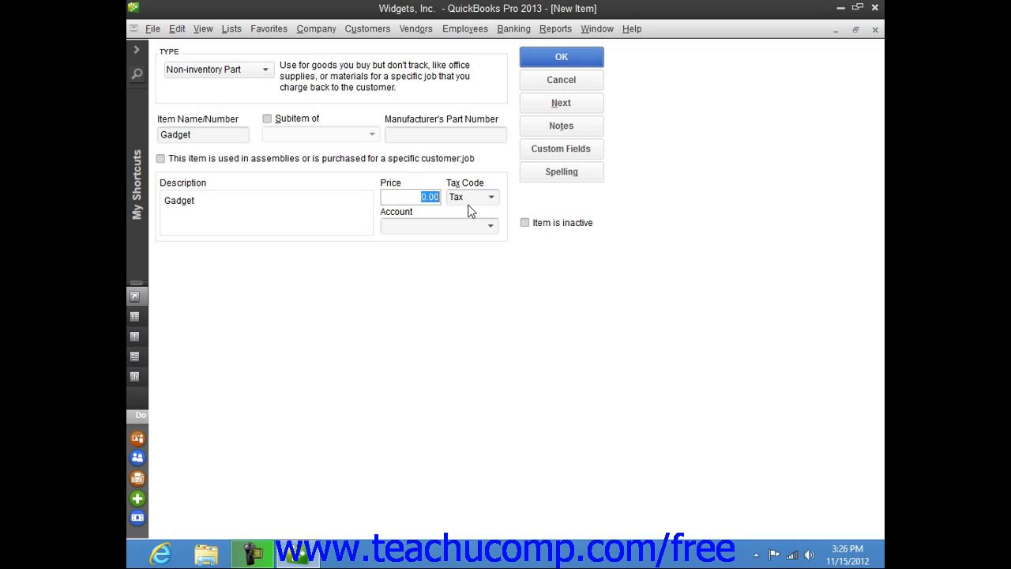
{"action": "type", "text": "50"}
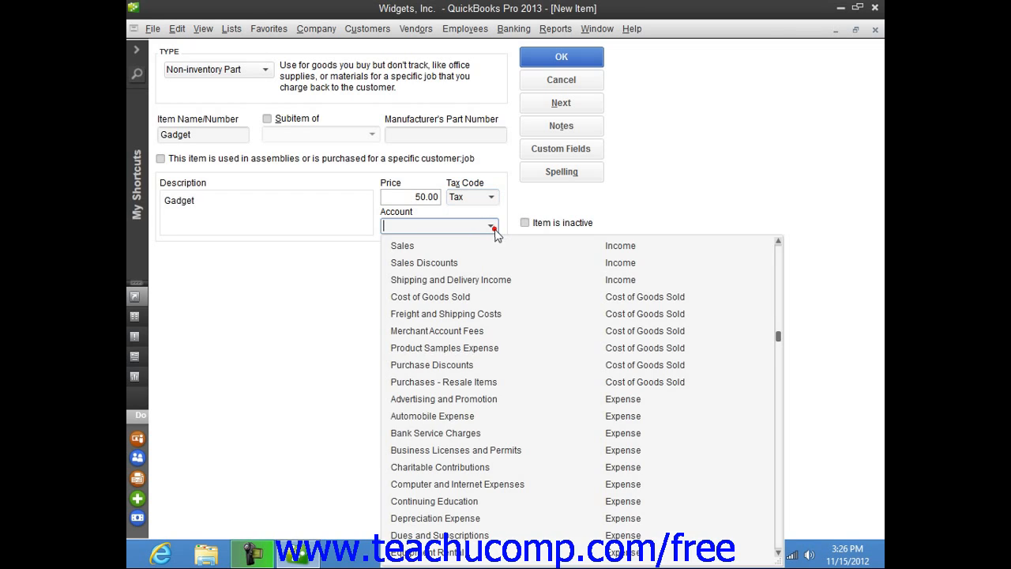
{"action": "left_click", "coordinate": [402, 246]}
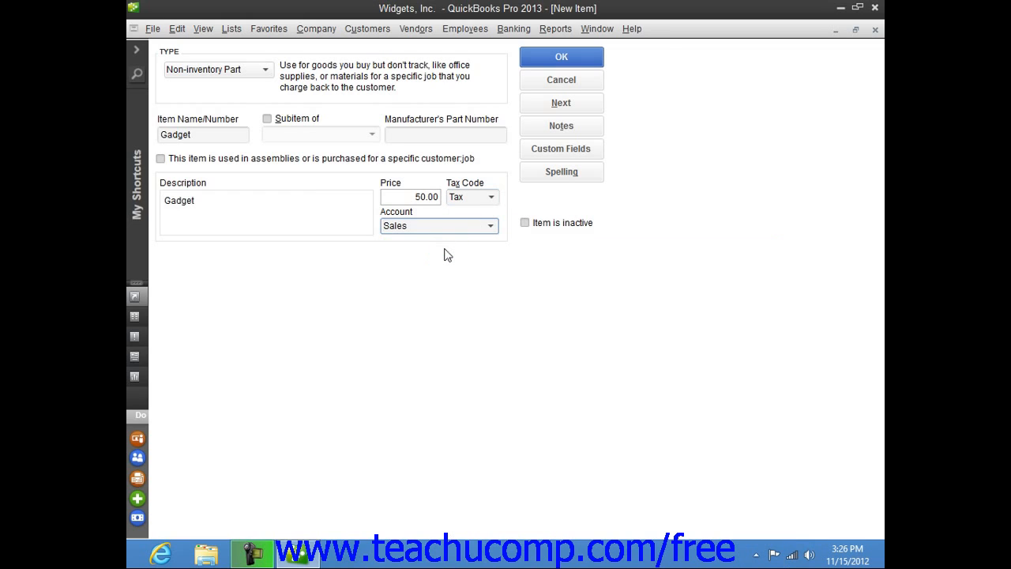
{"action": "left_click", "coordinate": [439, 224]}
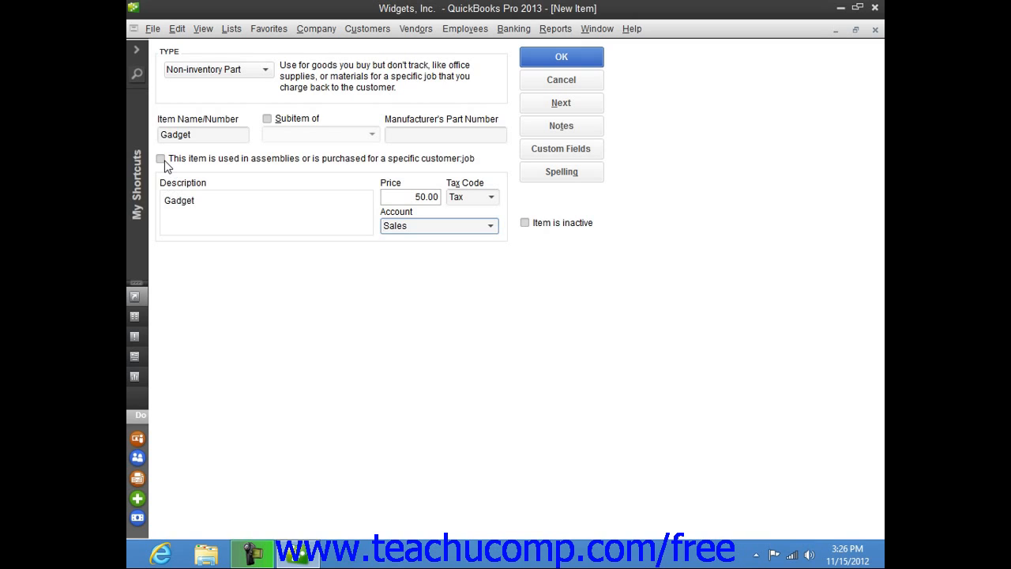
{"action": "left_click", "coordinate": [161, 154]}
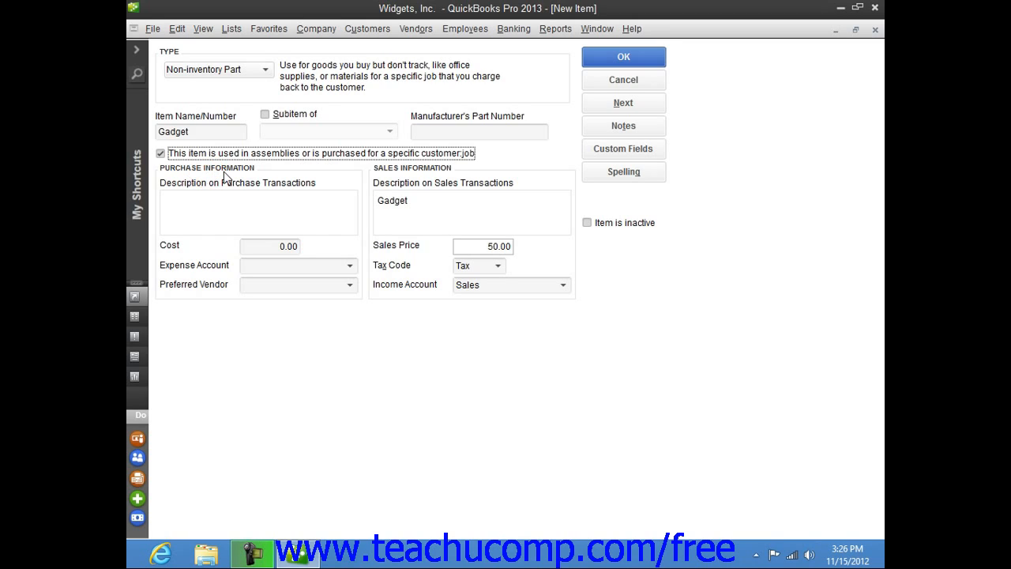
{"action": "left_click", "coordinate": [386, 172]}
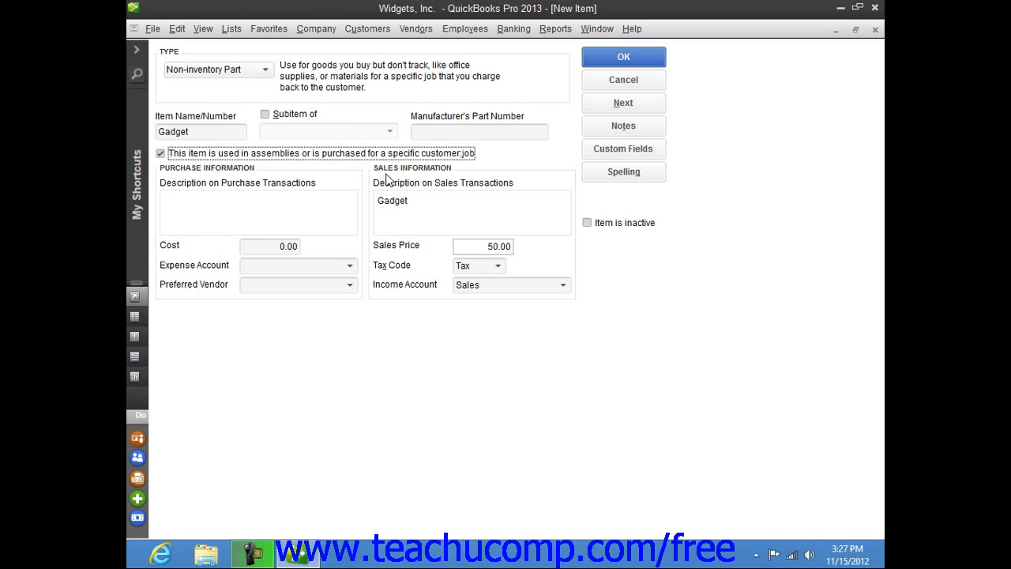
{"action": "mouse_move", "coordinate": [204, 148]}
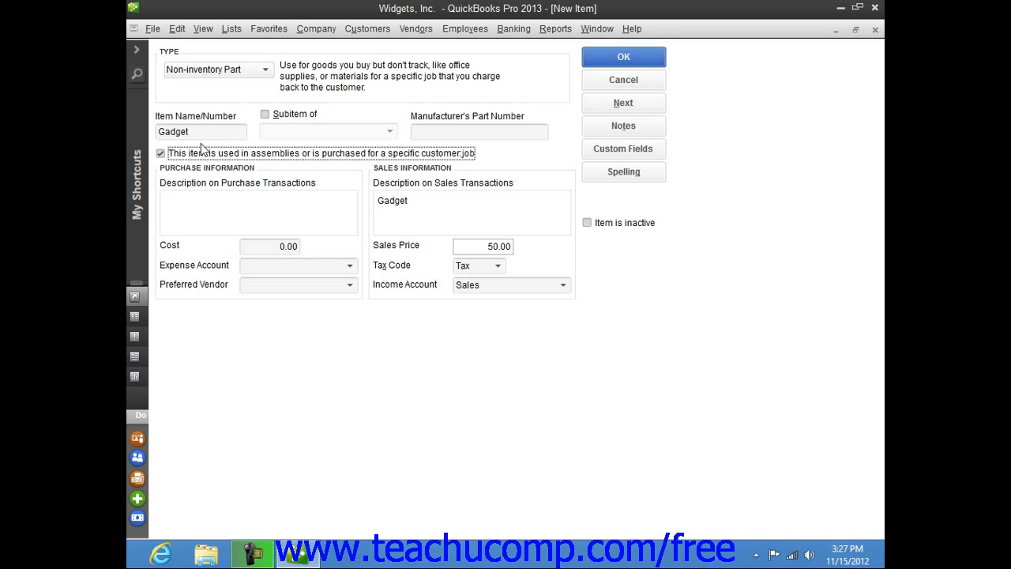
{"action": "left_click", "coordinate": [161, 152]}
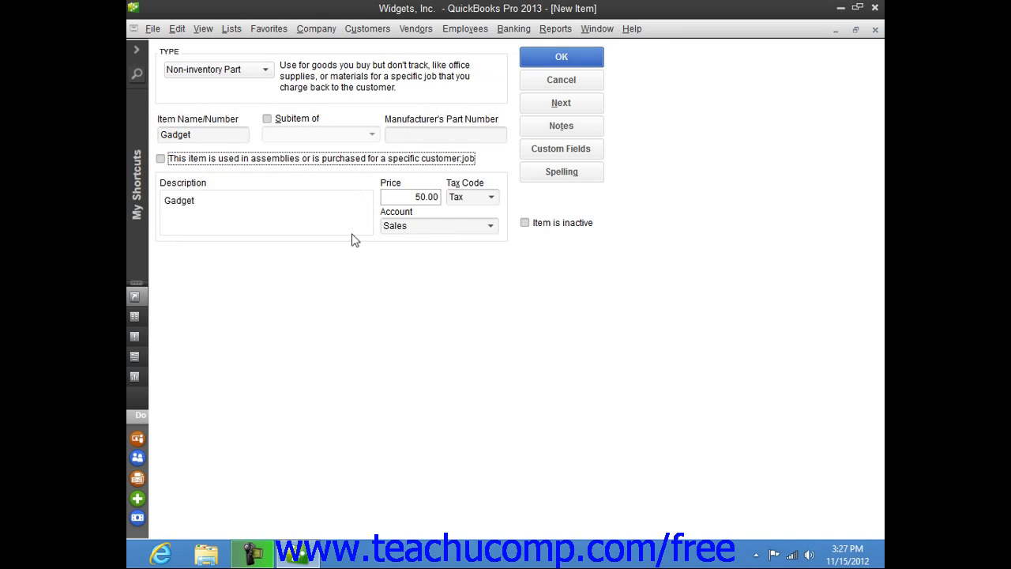
{"action": "mouse_move", "coordinate": [477, 259]}
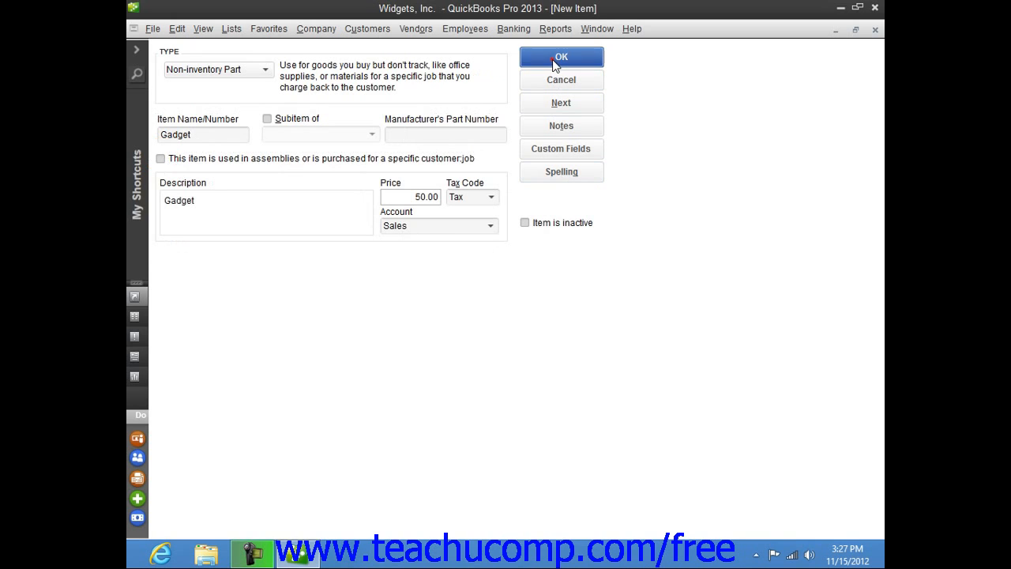
Step: Save Gadget with OK so it appears in the Item List
{"action": "left_click", "coordinate": [561, 57]}
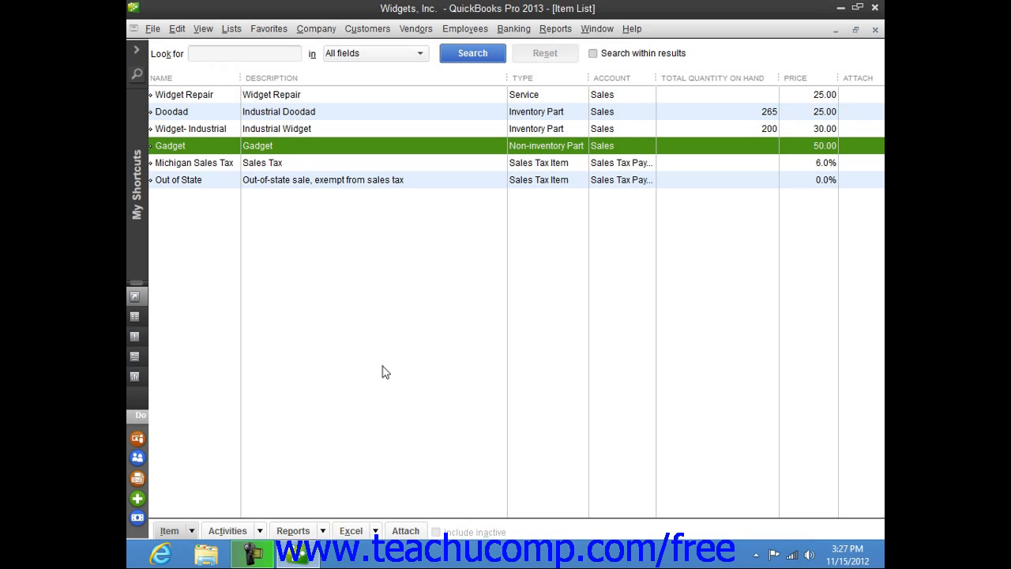